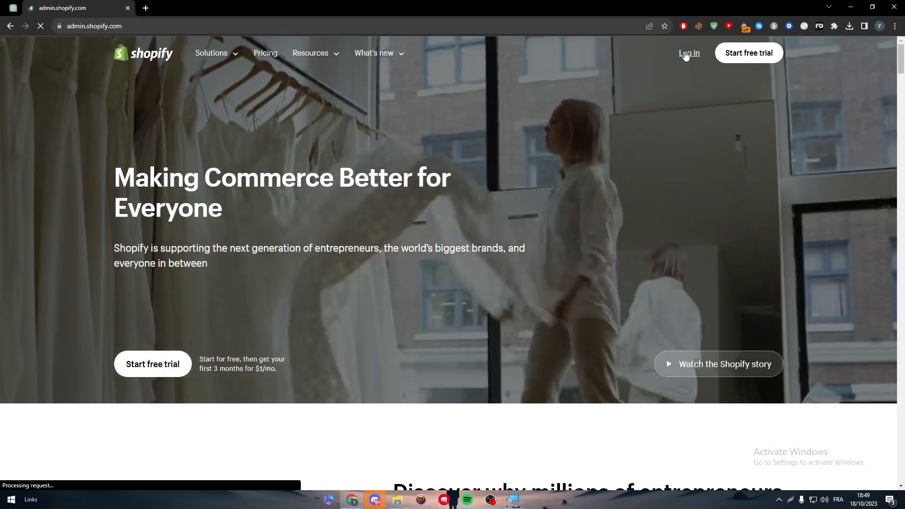
Sign in to the Shopify admin from shopify.com.
left_click(688, 52)
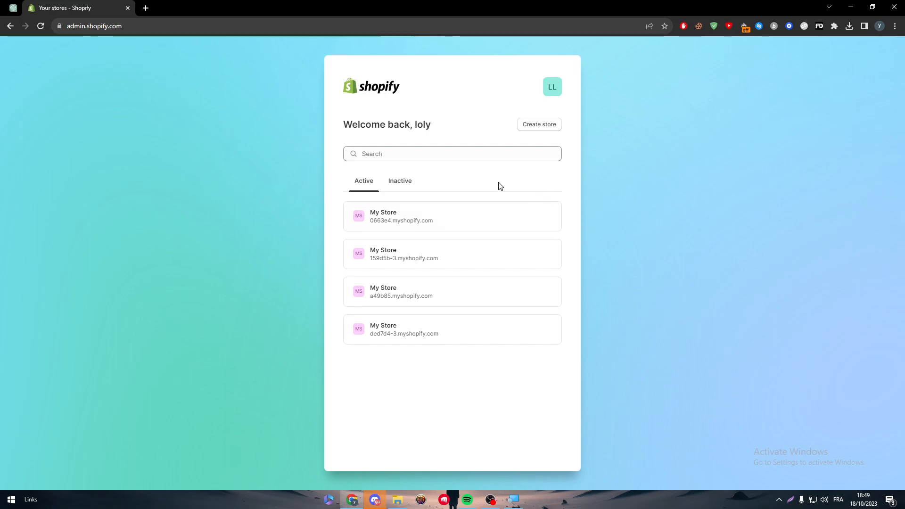
mouse_move(466, 184)
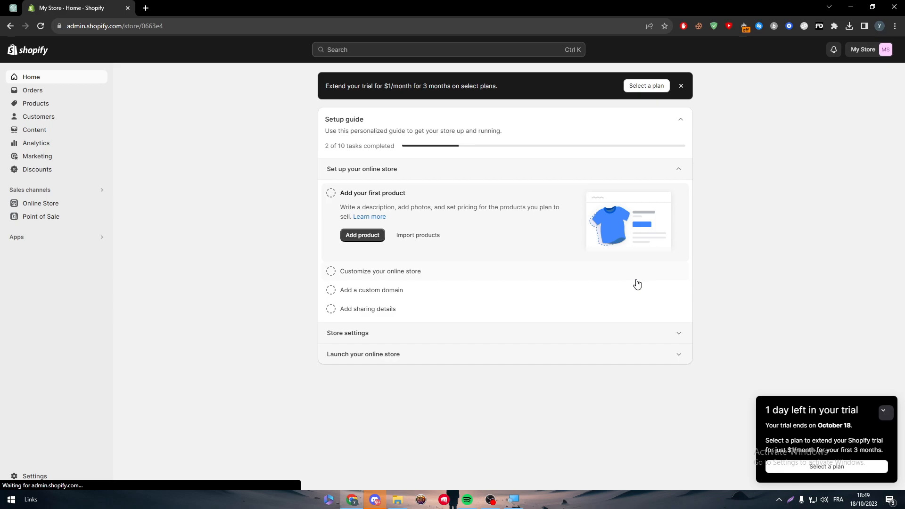
mouse_move(14, 279)
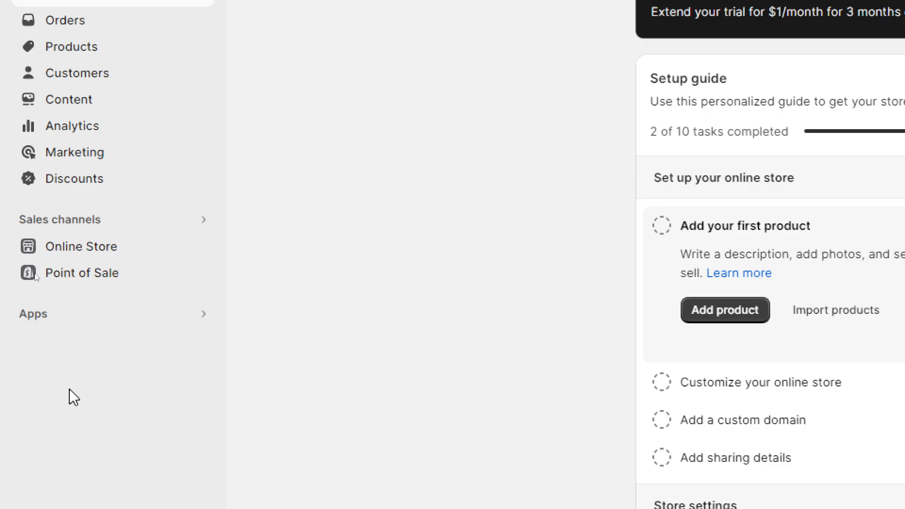
Reach the full Shopify App Store via All recommended apps.
scroll("up", 3)
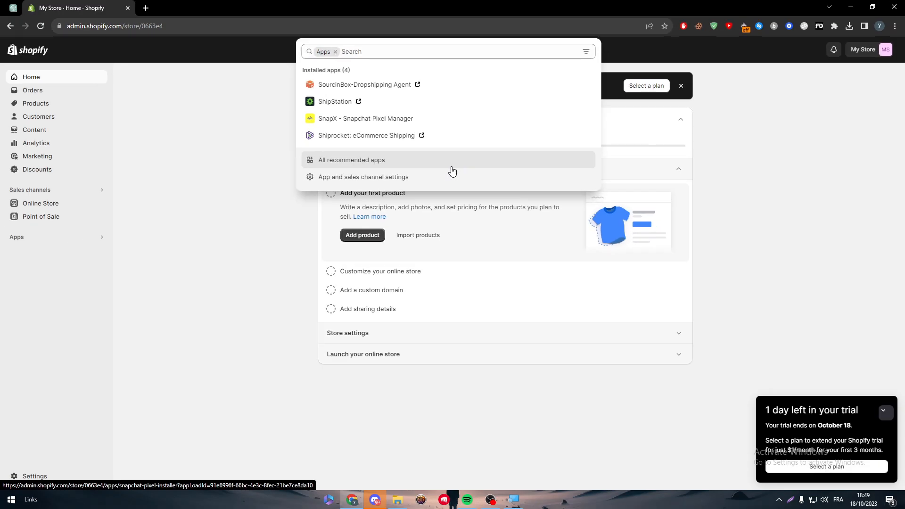
left_click(351, 160)
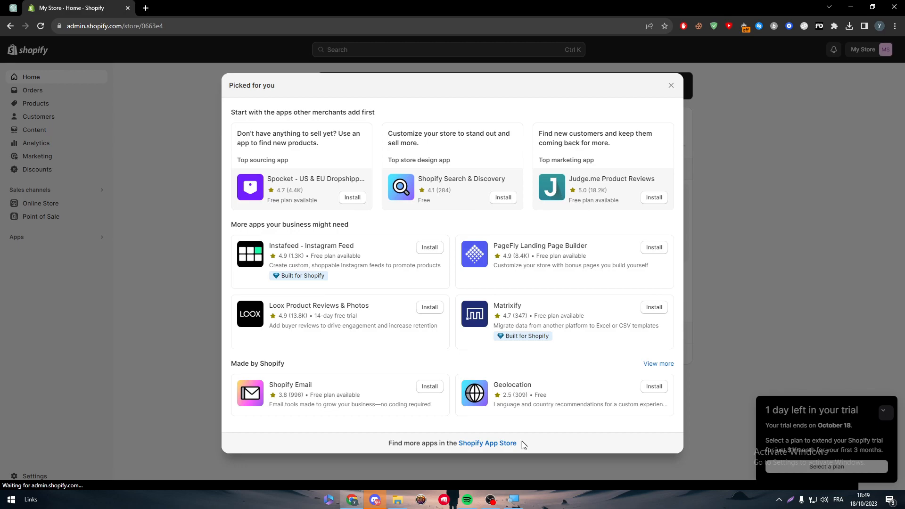
mouse_move(486, 443)
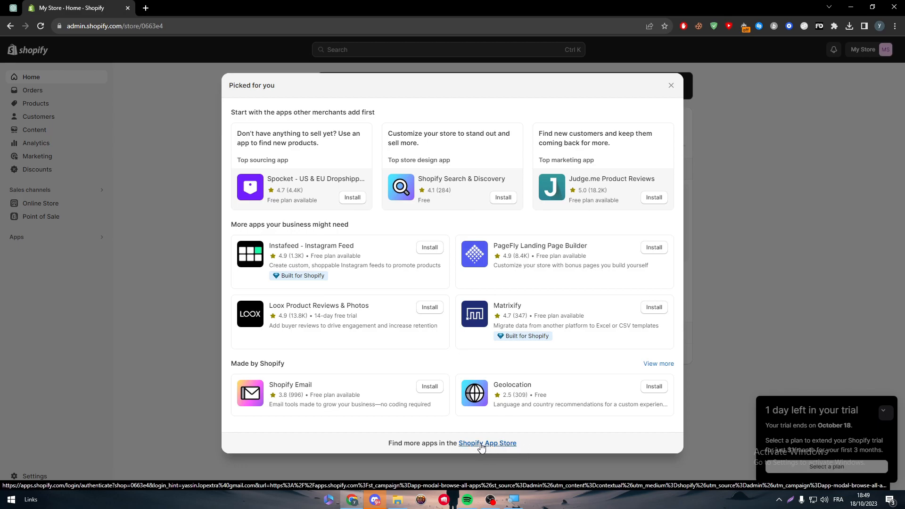
left_click(487, 443)
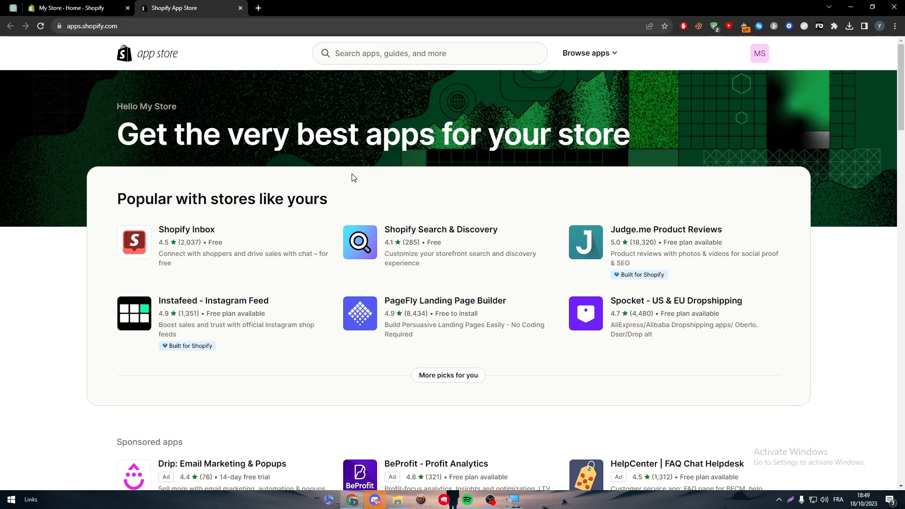
Search the App Store for 'shippo' and open Shippo - Simplified Shipping.
left_click(430, 52)
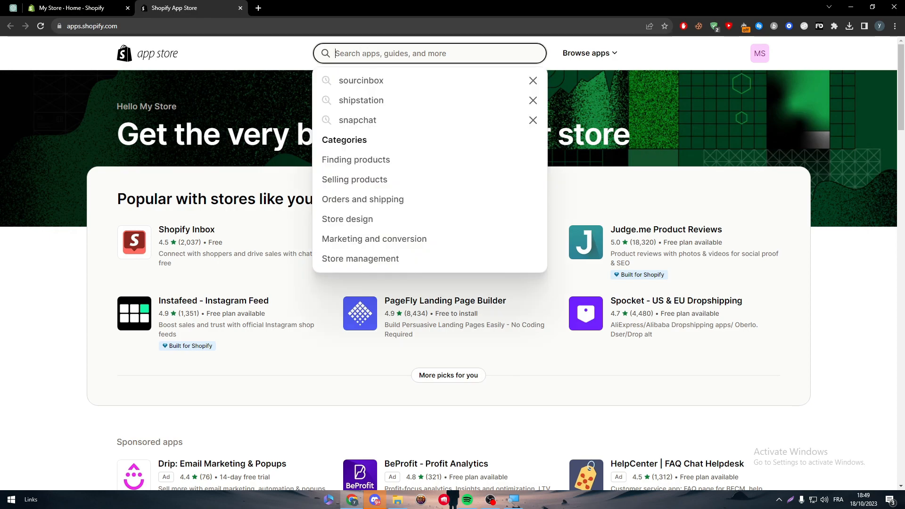
type("shippo")
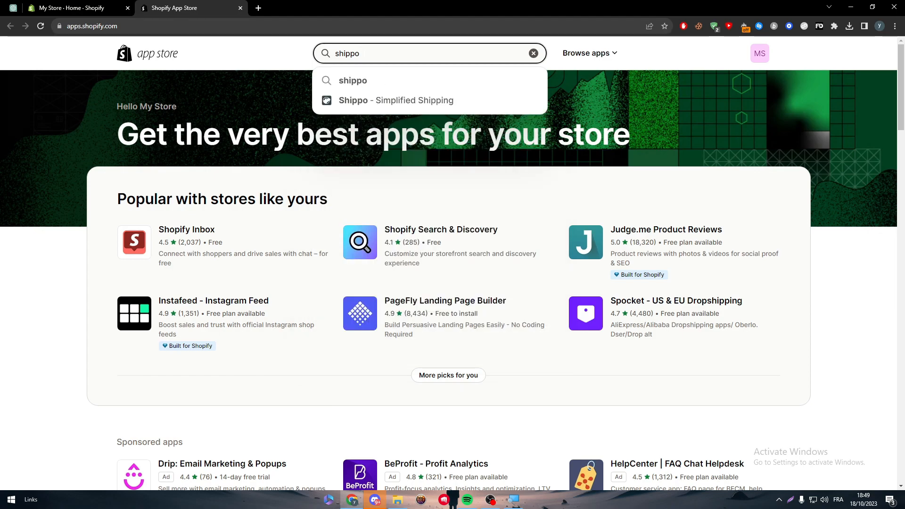
left_click(352, 80)
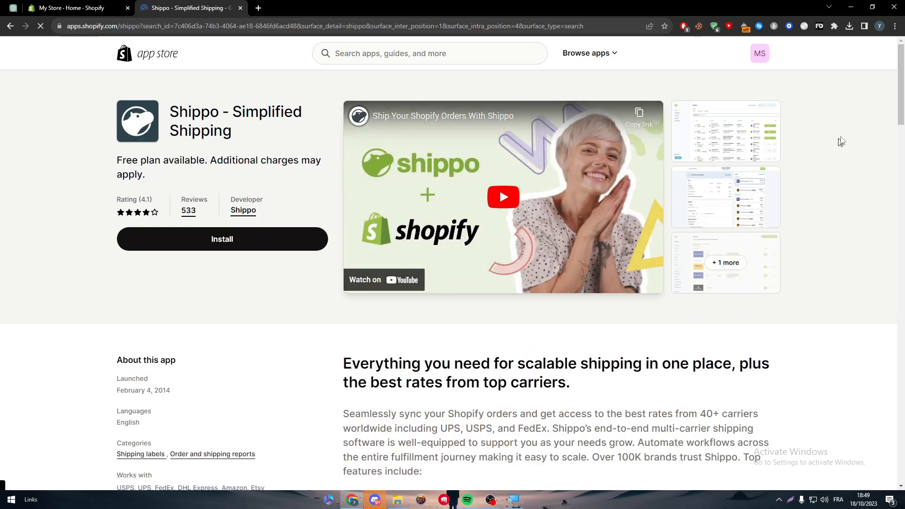
scroll("down", 3)
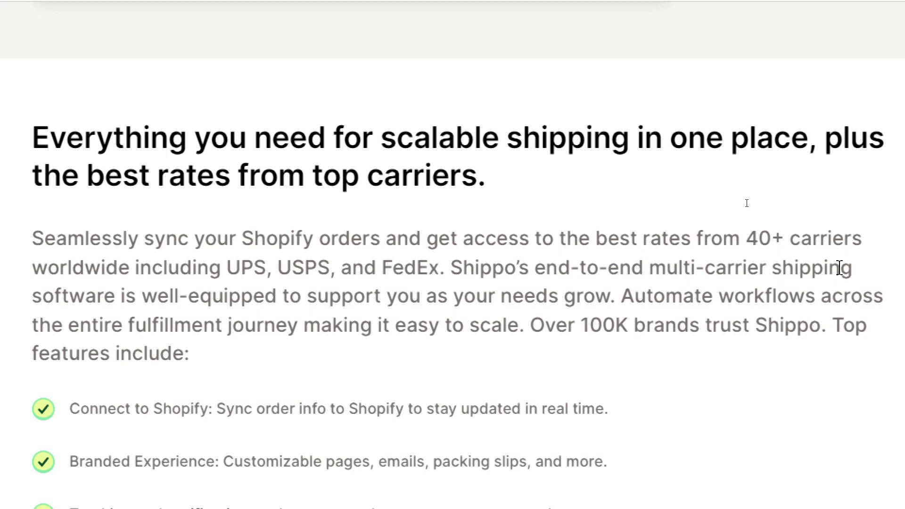
mouse_move(795, 289)
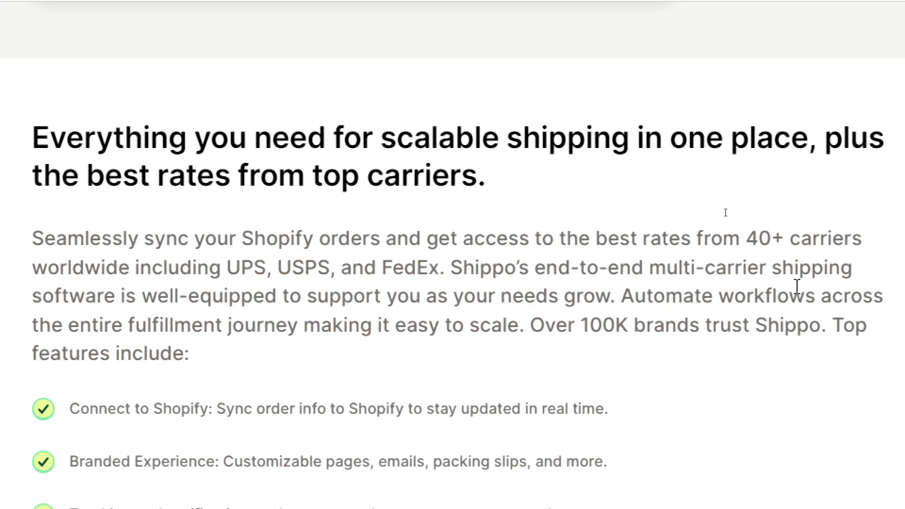
scroll("down", 3)
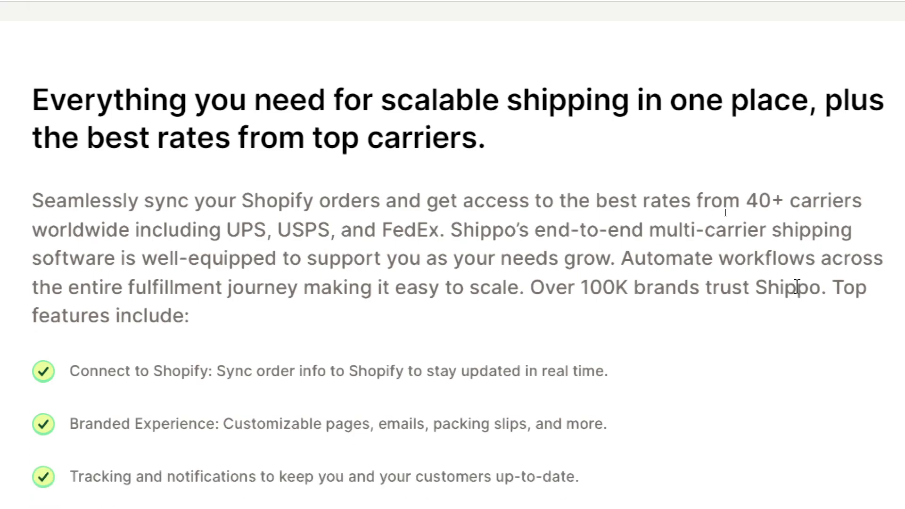
scroll("down", 3)
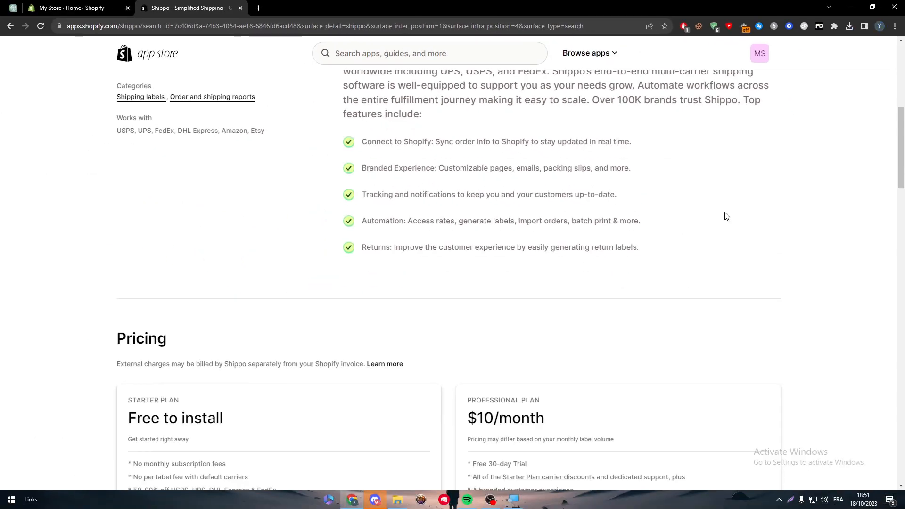
scroll("down", 3)
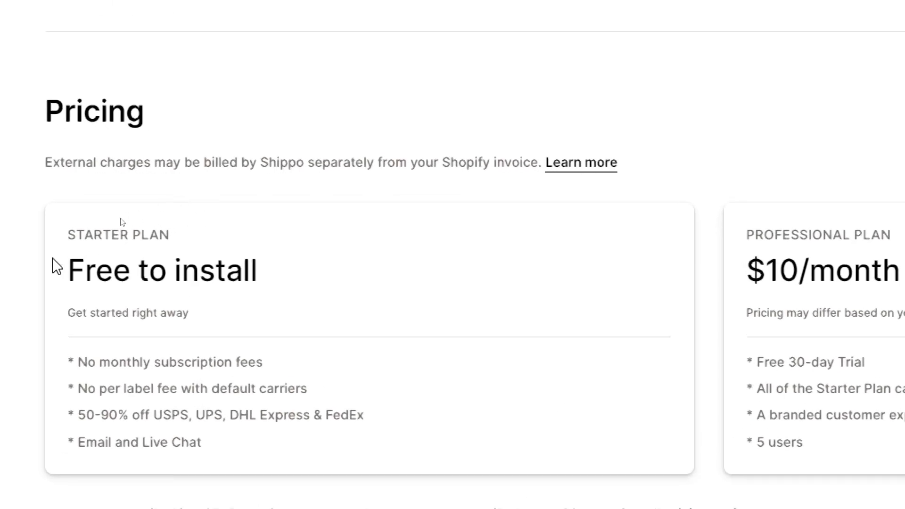
scroll("down", 3)
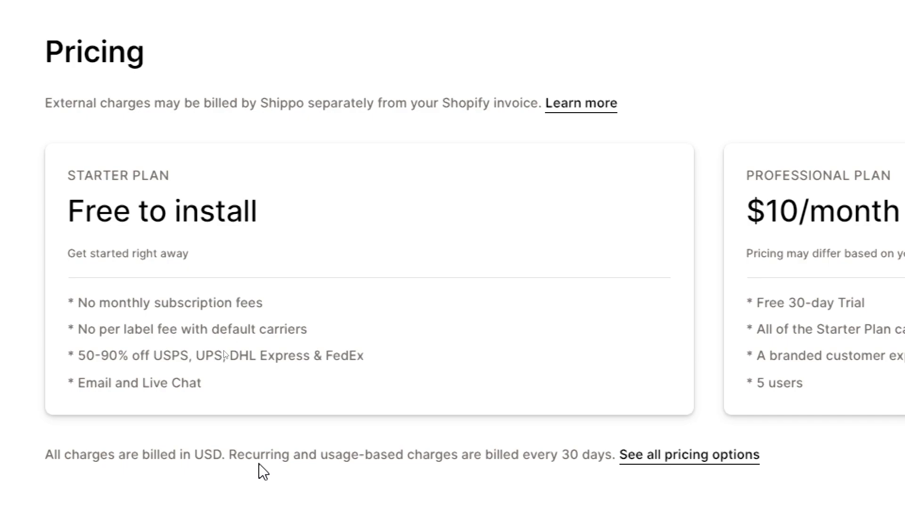
scroll("right", 3)
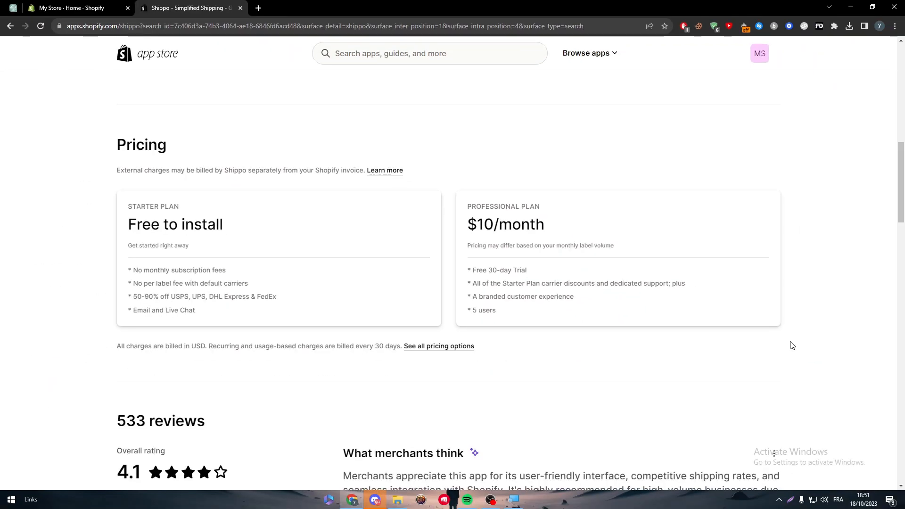
scroll("down", 3)
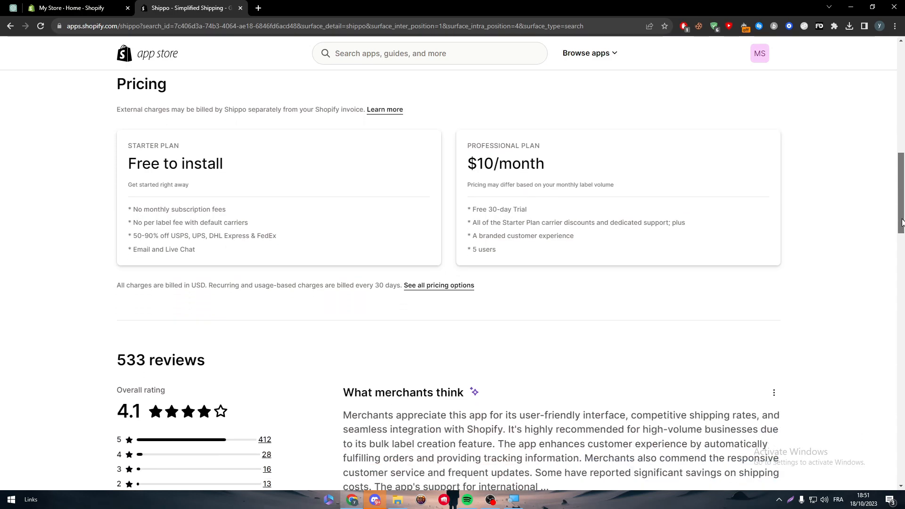
scroll("down", 3)
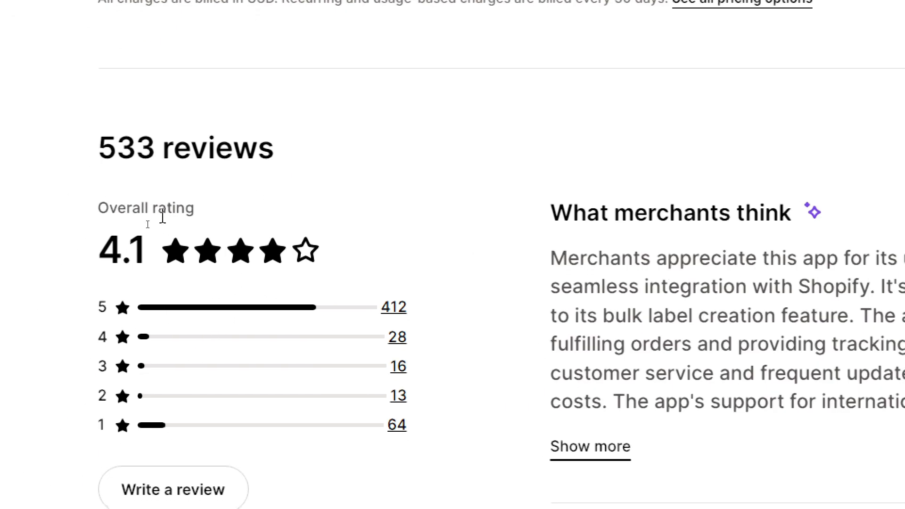
mouse_move(390, 261)
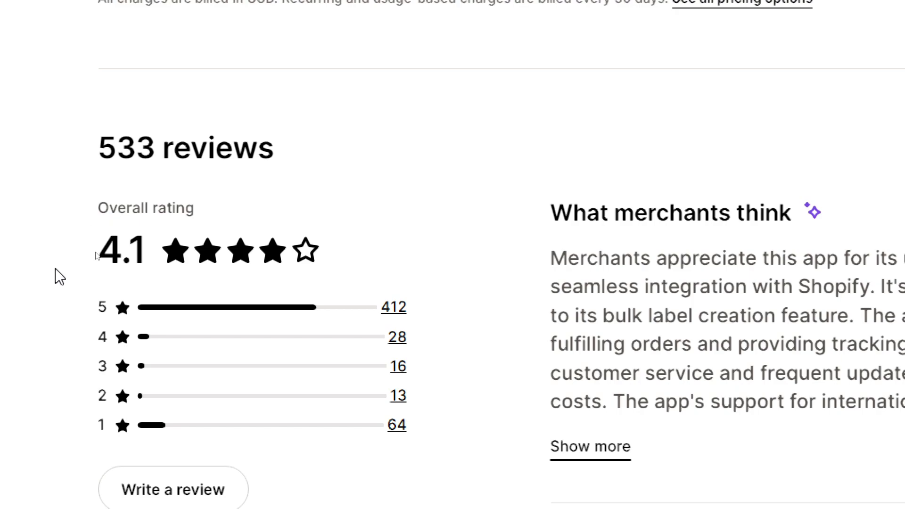
mouse_move(55, 296)
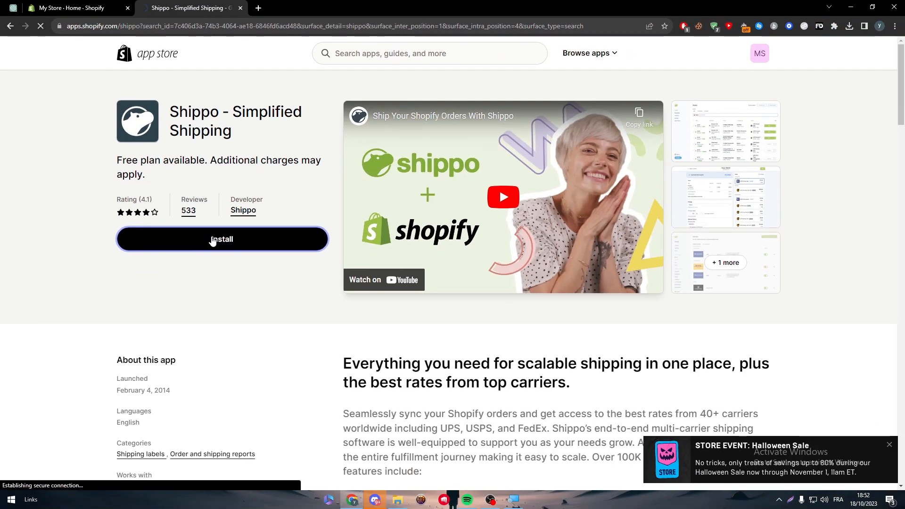
Install Shippo on My Store and approve its authorization.
left_click(223, 238)
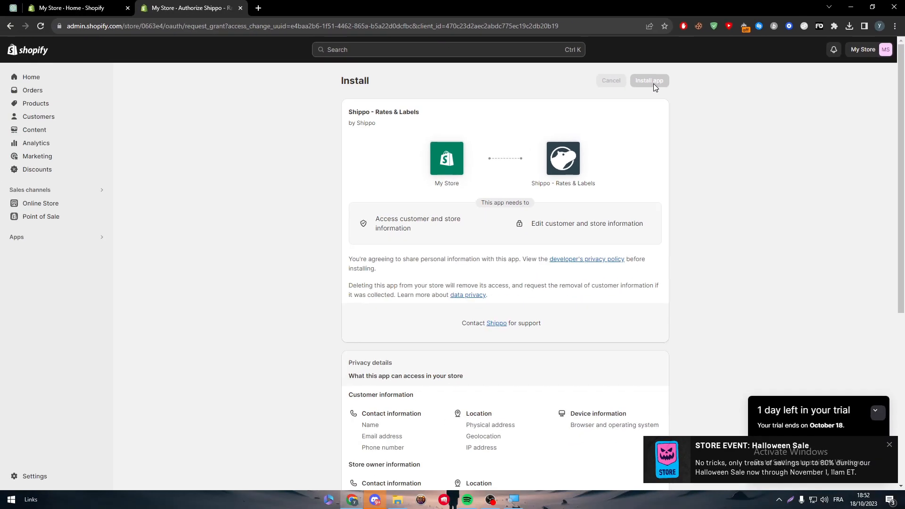
left_click(648, 80)
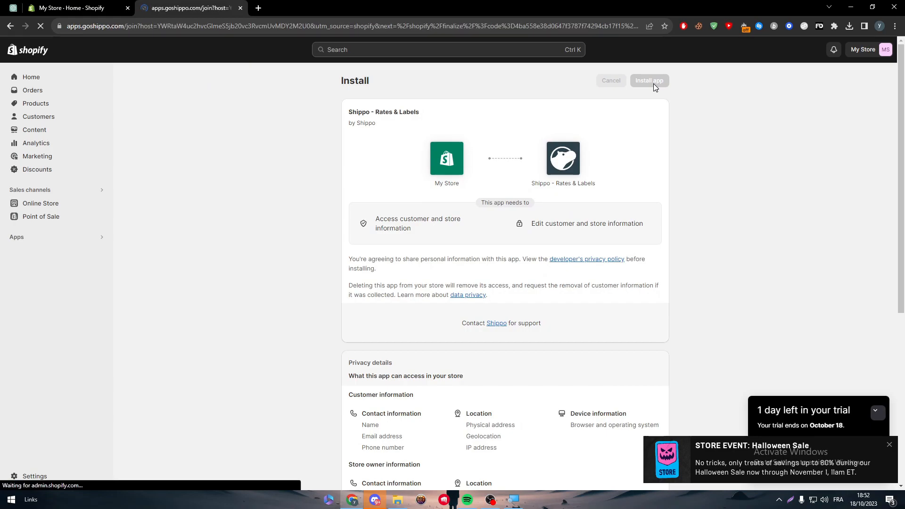
left_click(649, 80)
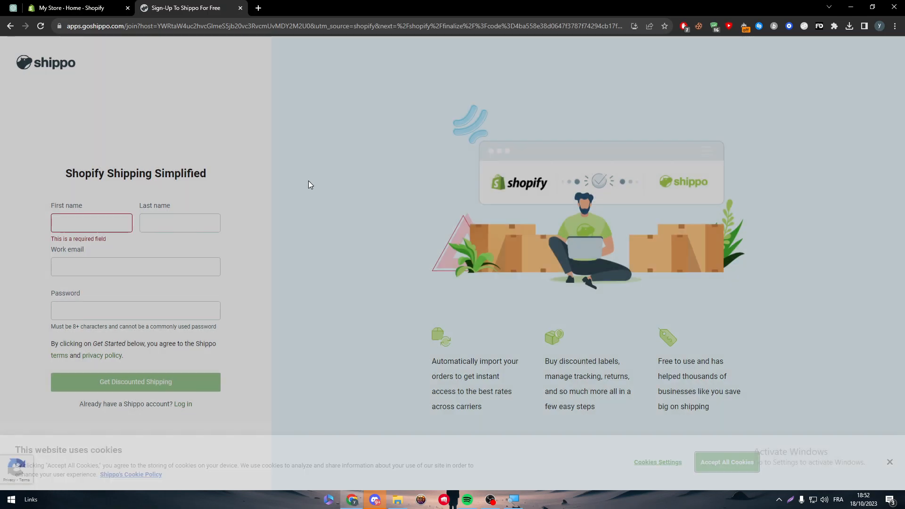
Accept cookies and submit the Shippo sign-up form with Get Discounted Shipping.
left_click(136, 266)
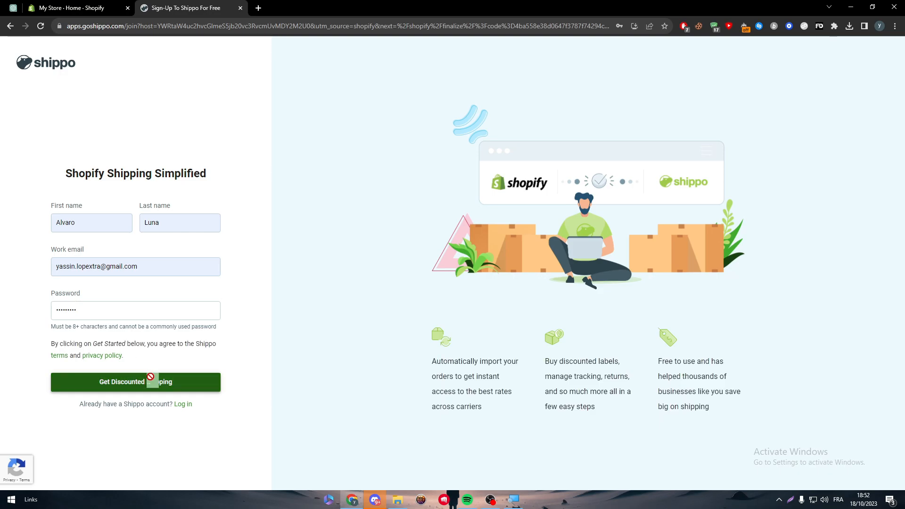
left_click(136, 381)
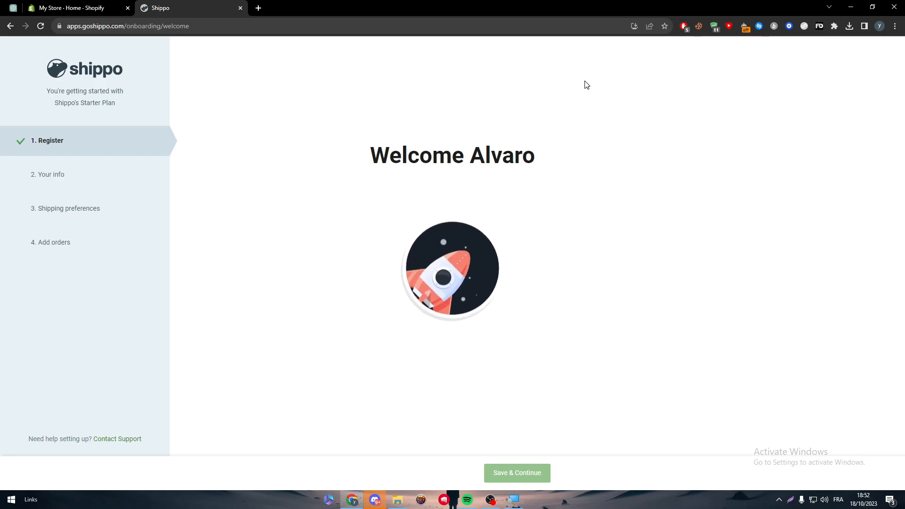
Activate the Shippo account from the Gmail verification email.
left_click(257, 7)
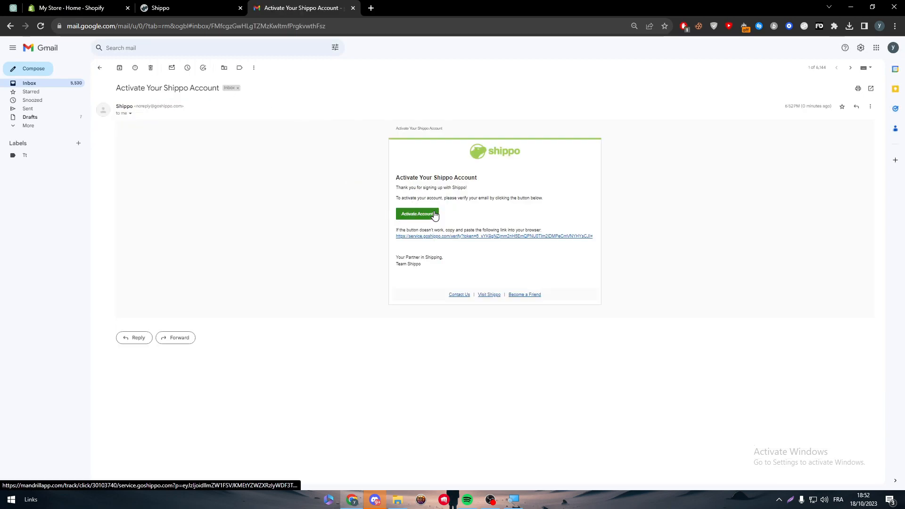
left_click(417, 214)
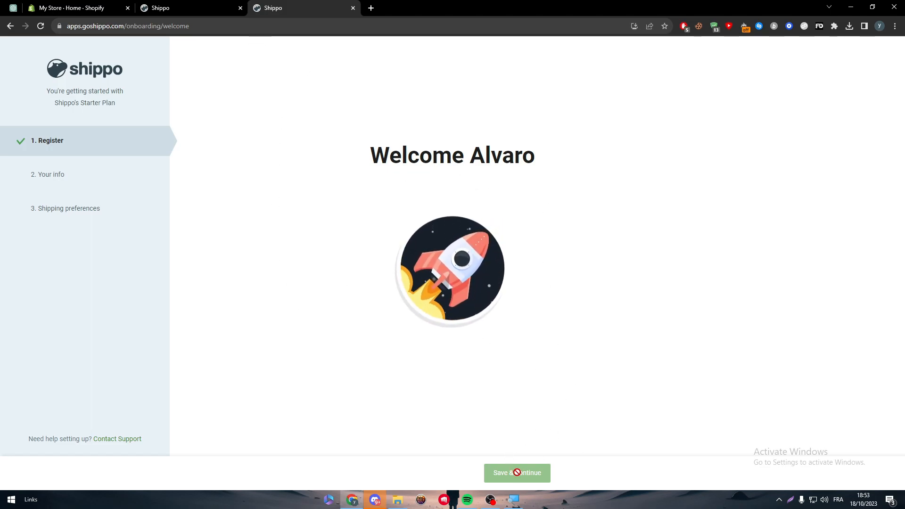
left_click(515, 472)
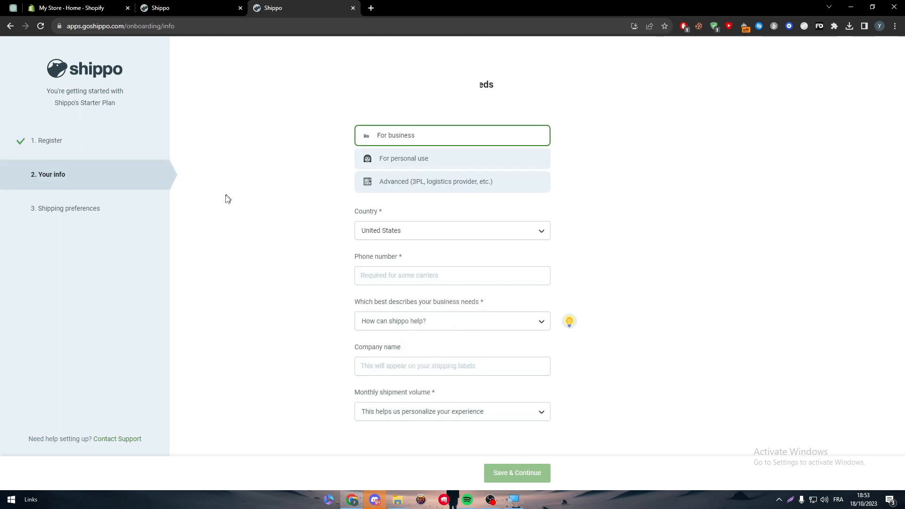
mouse_move(649, 267)
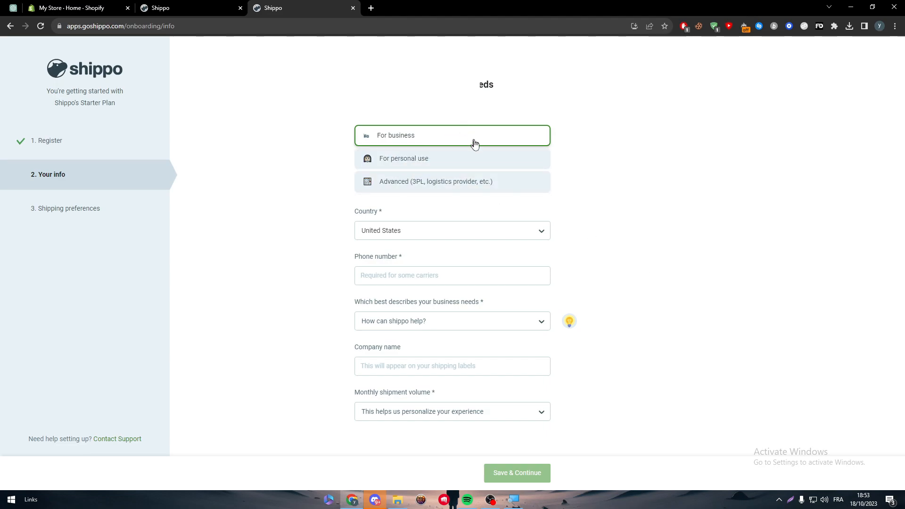
left_click(452, 158)
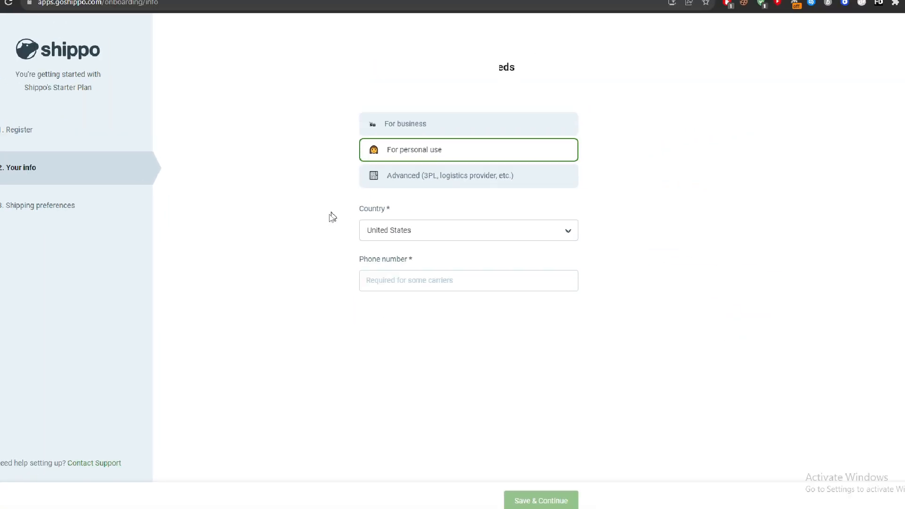
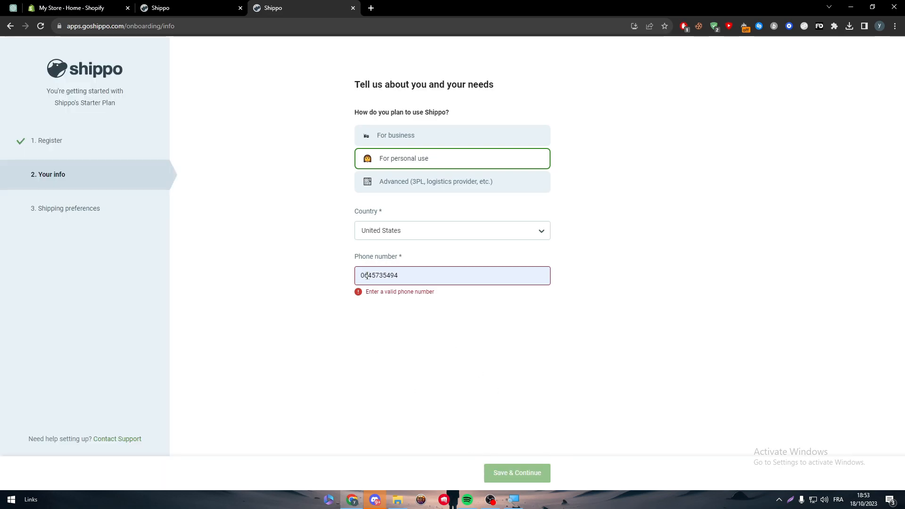
left_click(451, 135)
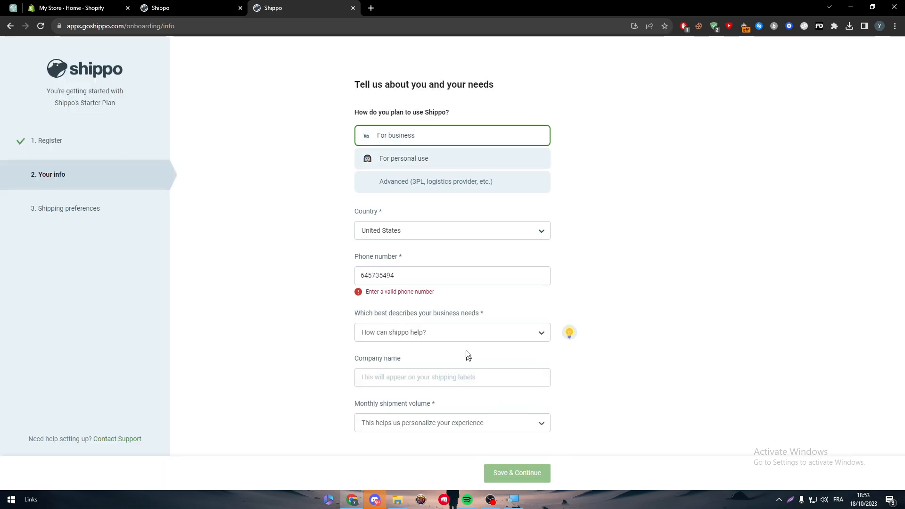
left_click(451, 158)
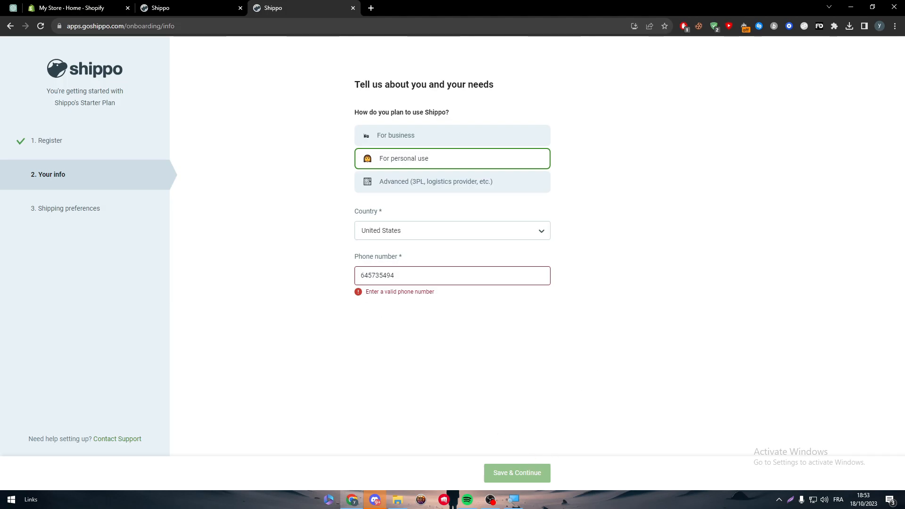
type("+212")
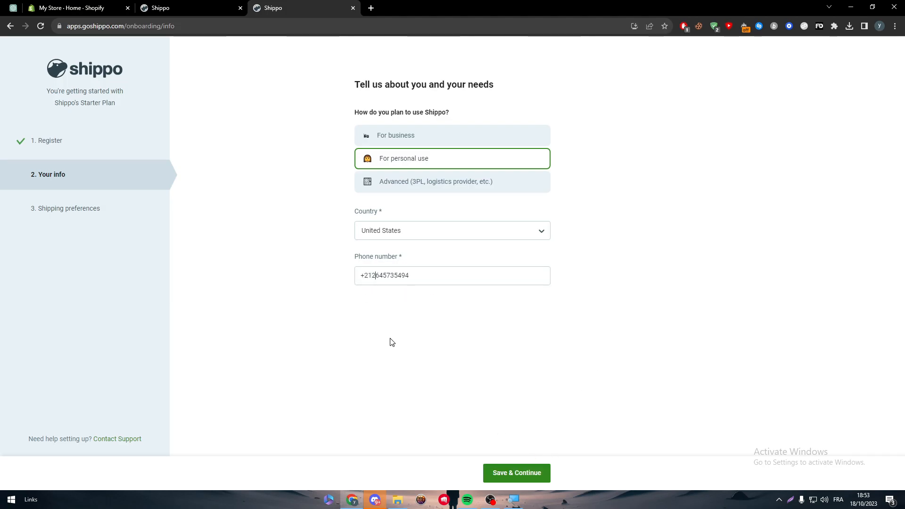
left_click(515, 472)
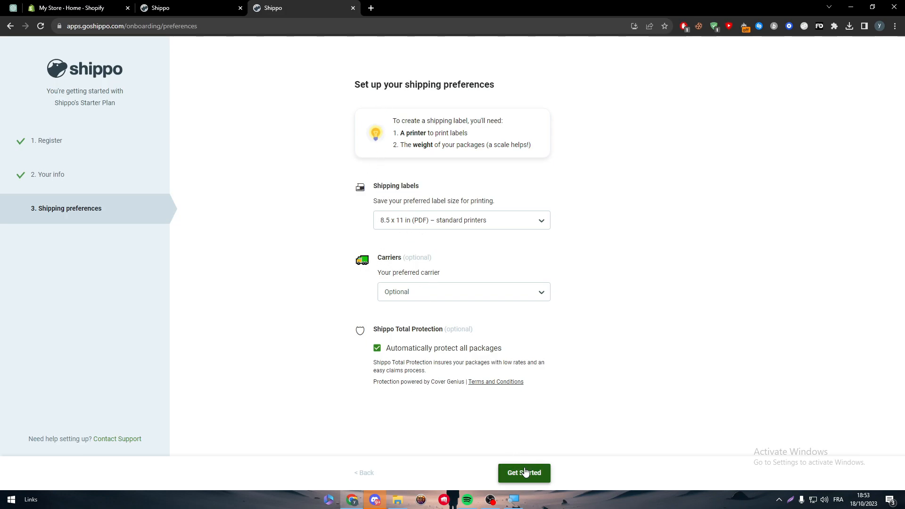
Finish onboarding with default shipping preferences via Get Started.
left_click(523, 472)
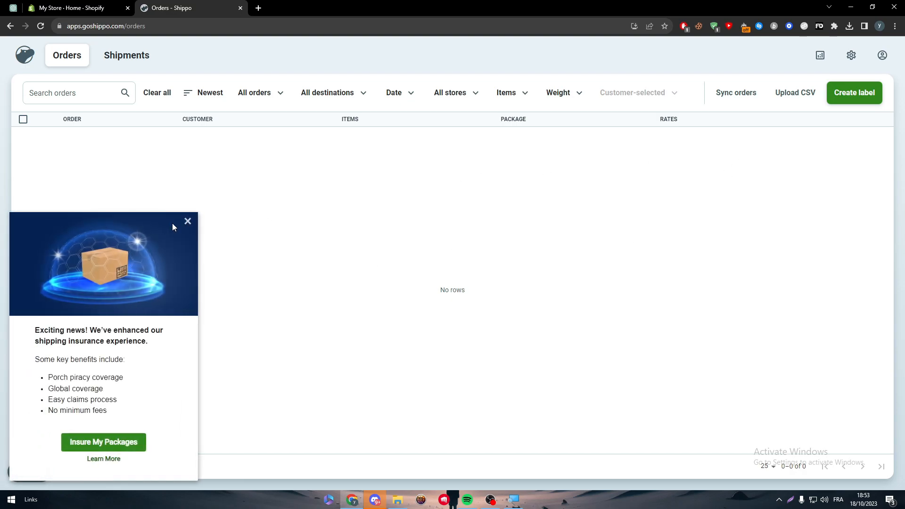
Dismiss the insurance promo and start a new shipping label.
left_click(187, 220)
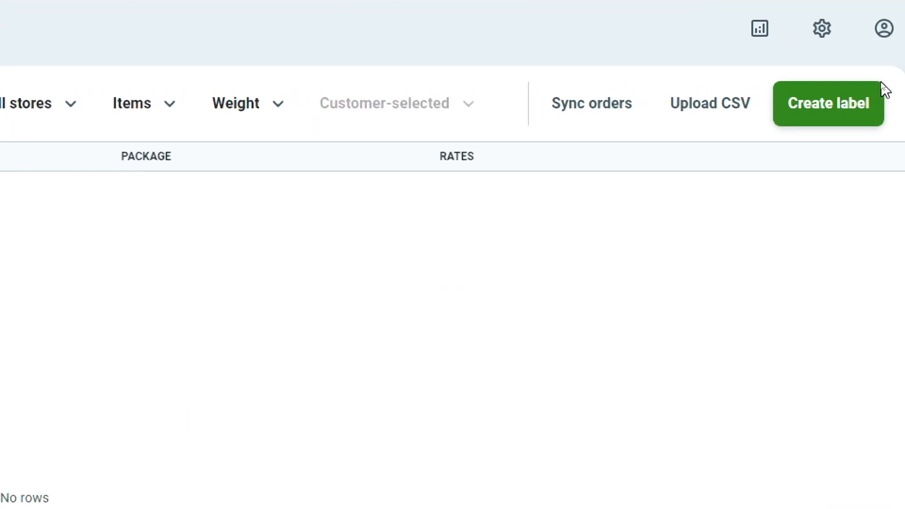
left_click(827, 104)
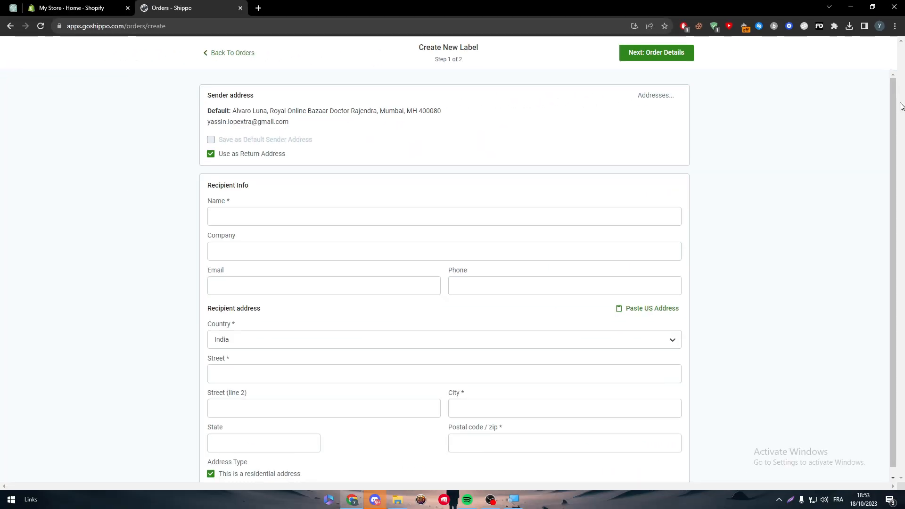
Scroll through the Create New Label form to review its fields.
scroll("down", 3)
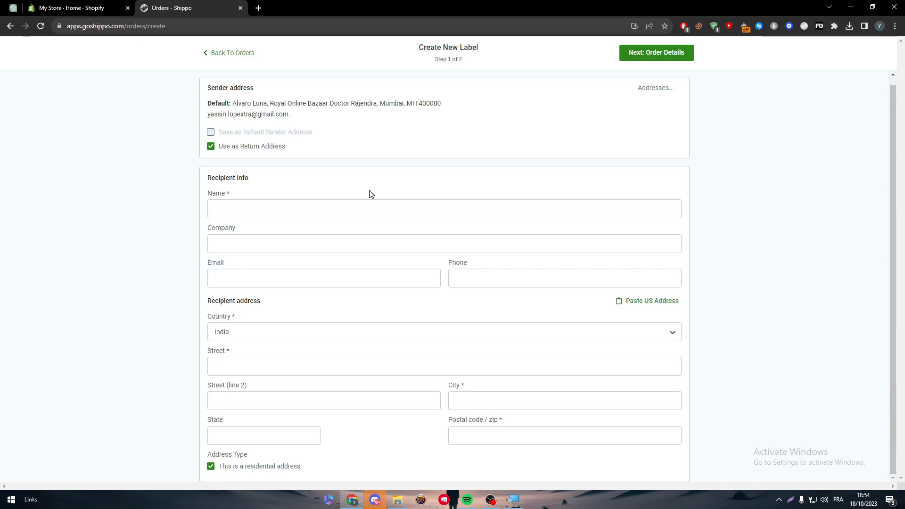
mouse_move(896, 295)
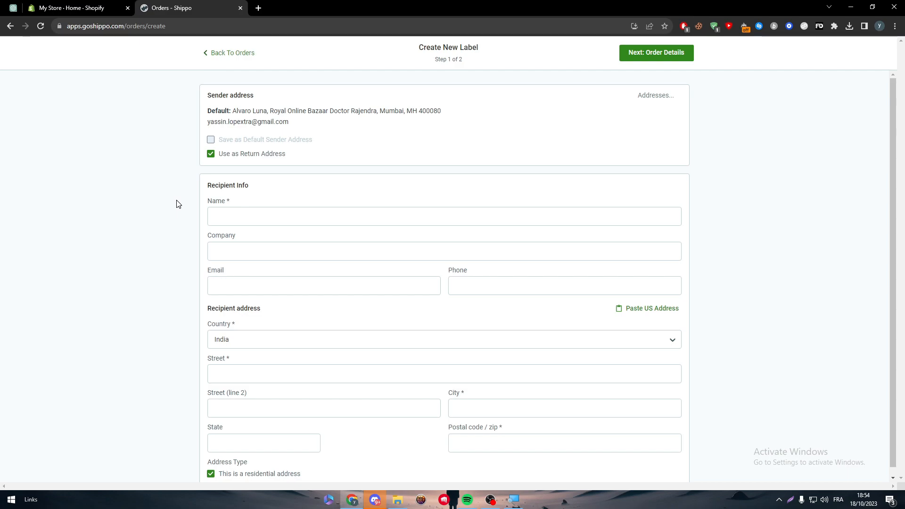
mouse_move(191, 102)
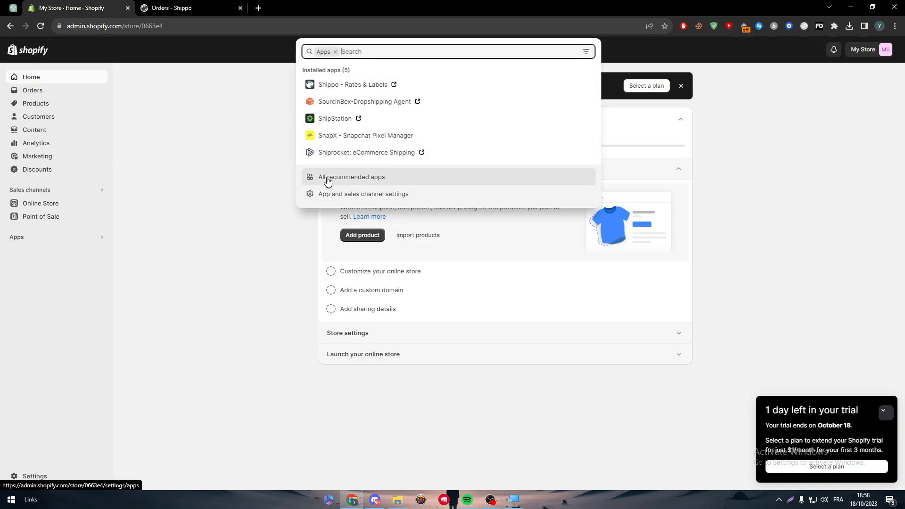
Browse all recommended apps in the Shopify App Store.
left_click(352, 177)
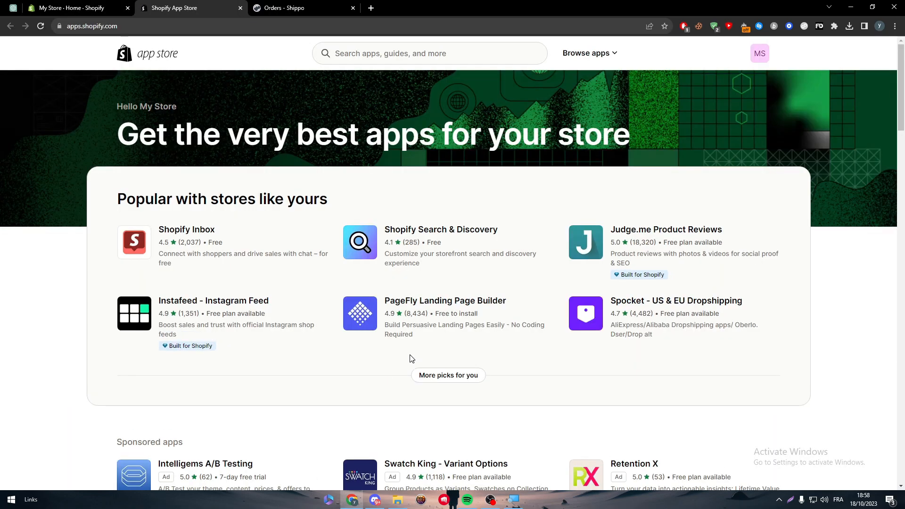
mouse_move(436, 362)
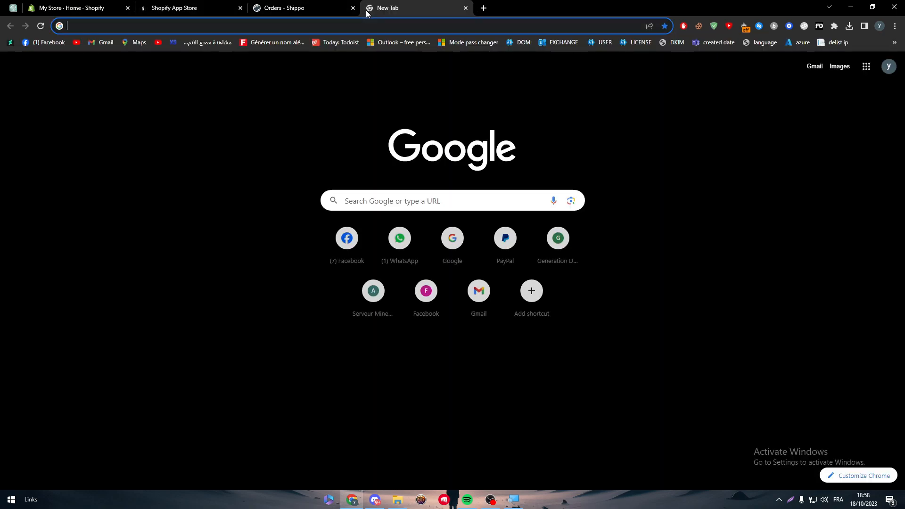
Search Google for 'Shippo accepted countries' and open the article on shipping outside the United States.
type("SHIPPO ACCEPTED COUNTR")
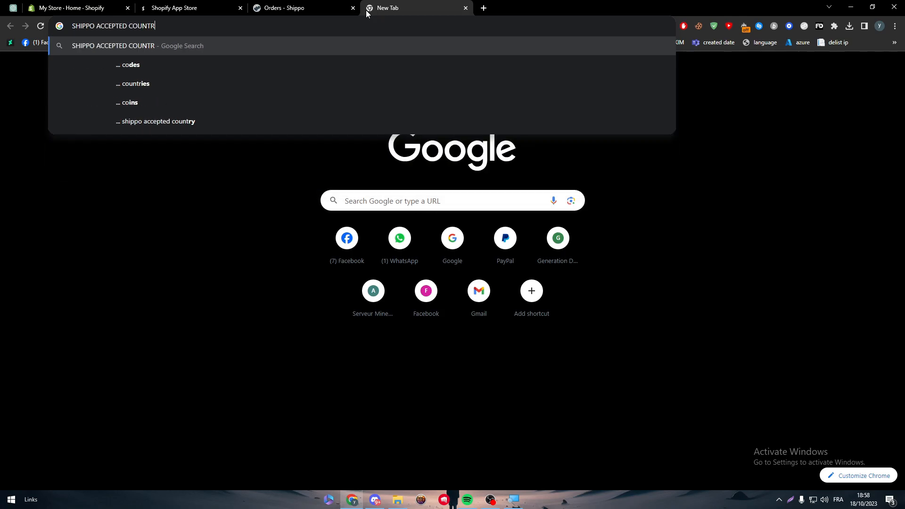
key("enter")
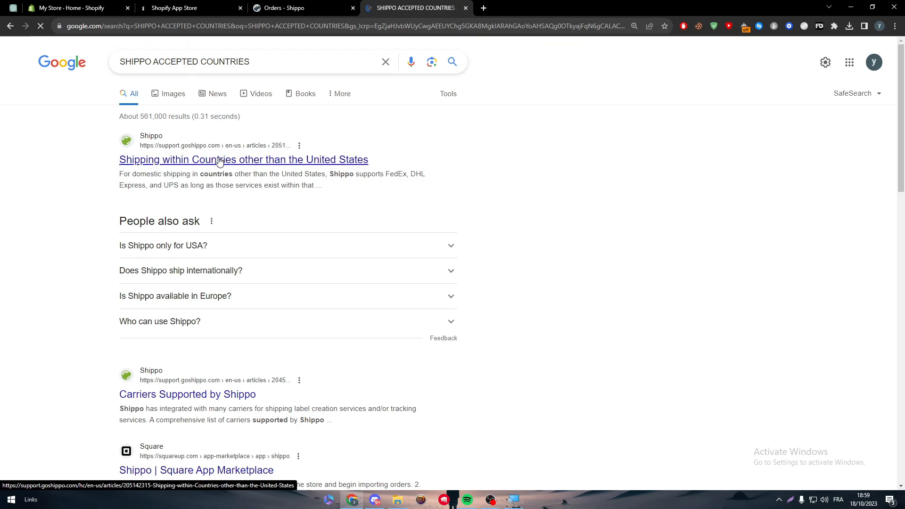
left_click(243, 159)
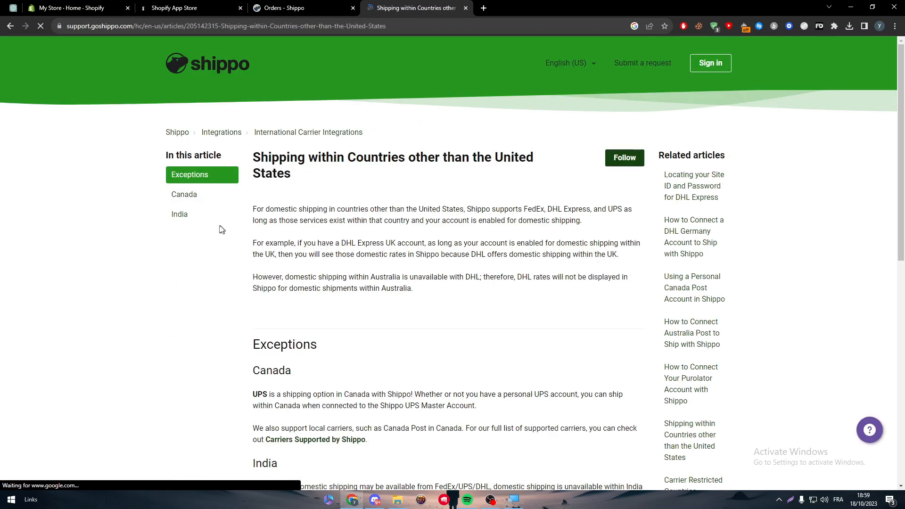
Read through the Shippo Help Center article, including India's exception.
scroll("down", 3)
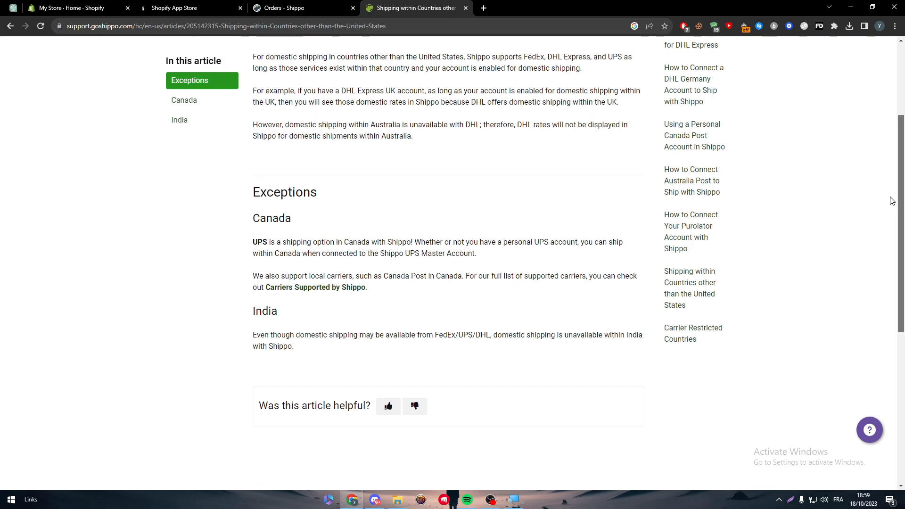
scroll("up", 3)
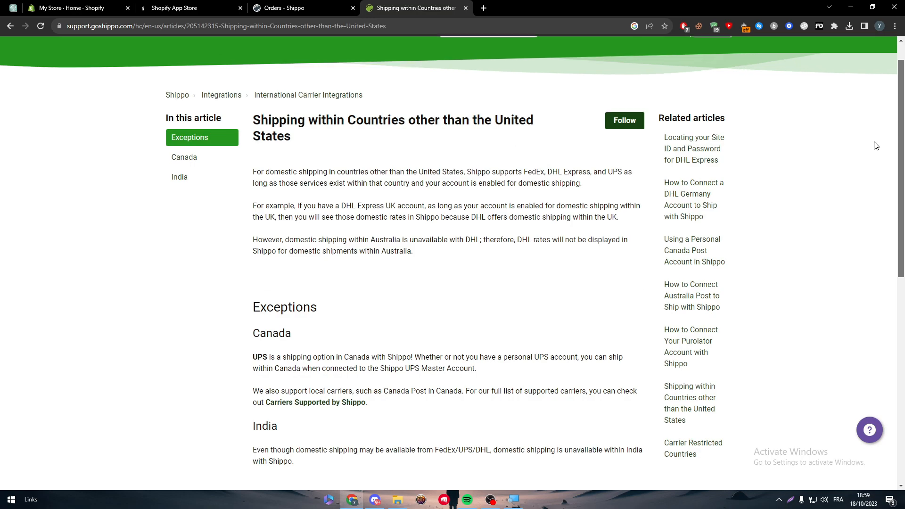
scroll("down", 3)
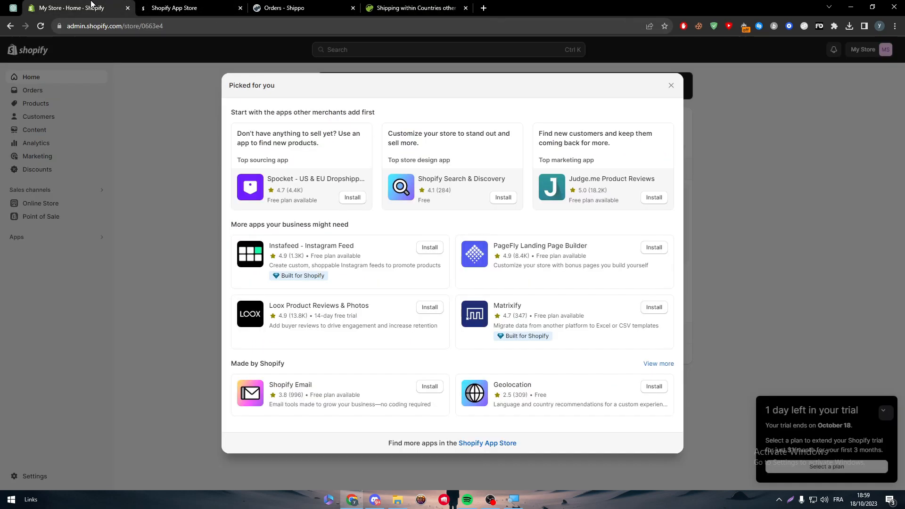
Close the Picked for you dialog and view Store details with the Mumbai, India business address.
left_click(670, 86)
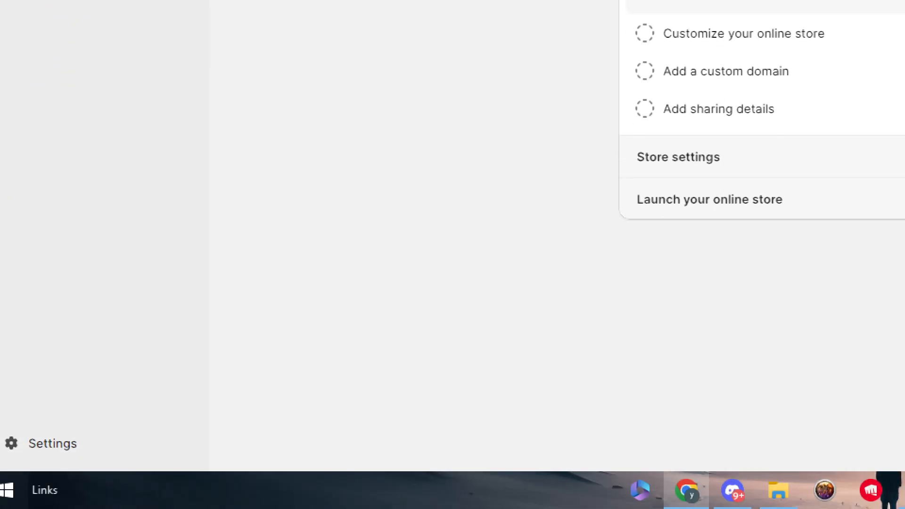
left_click(678, 156)
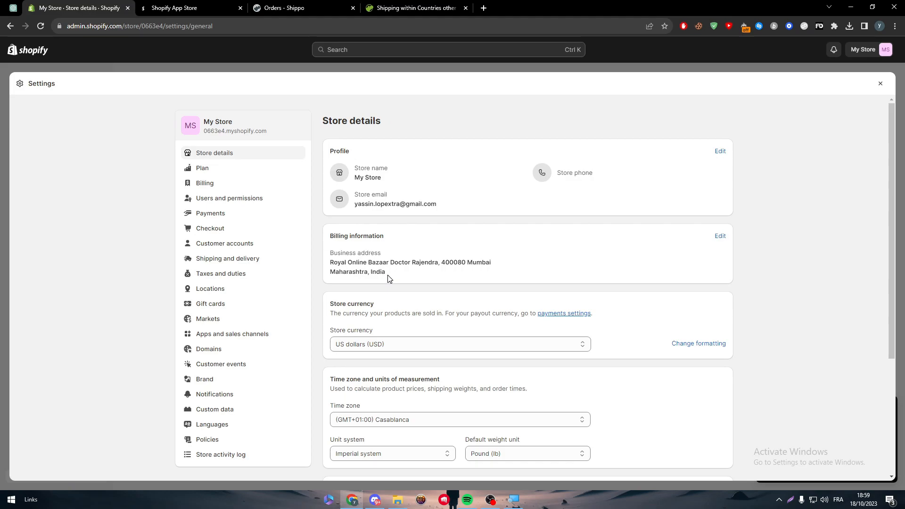
mouse_move(625, 384)
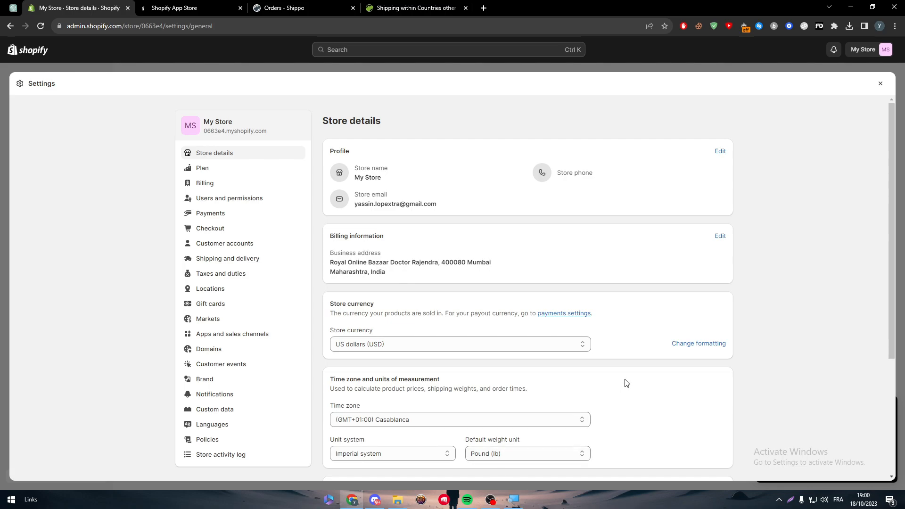
mouse_move(624, 381)
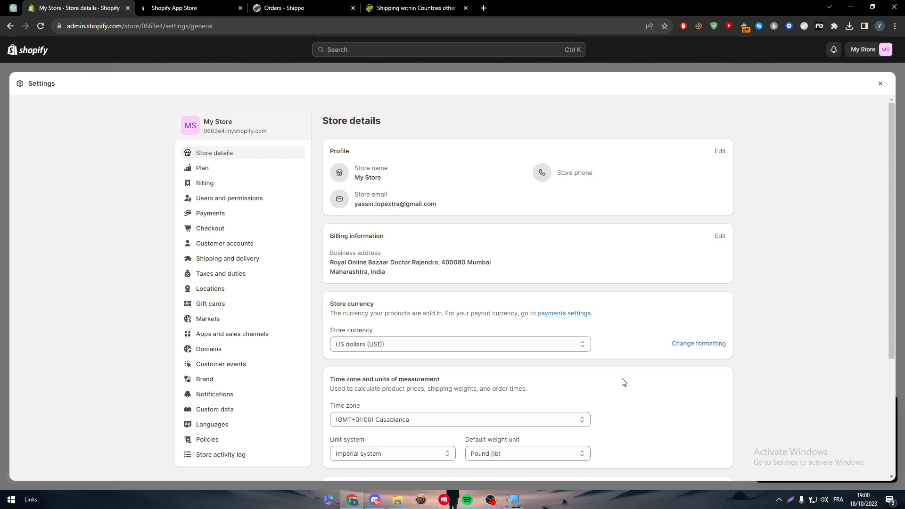
mouse_move(615, 404)
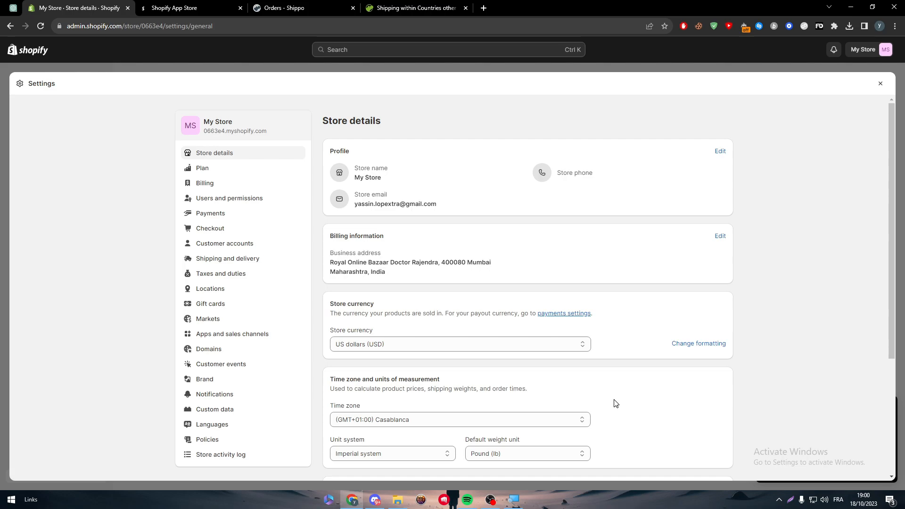
mouse_move(604, 415)
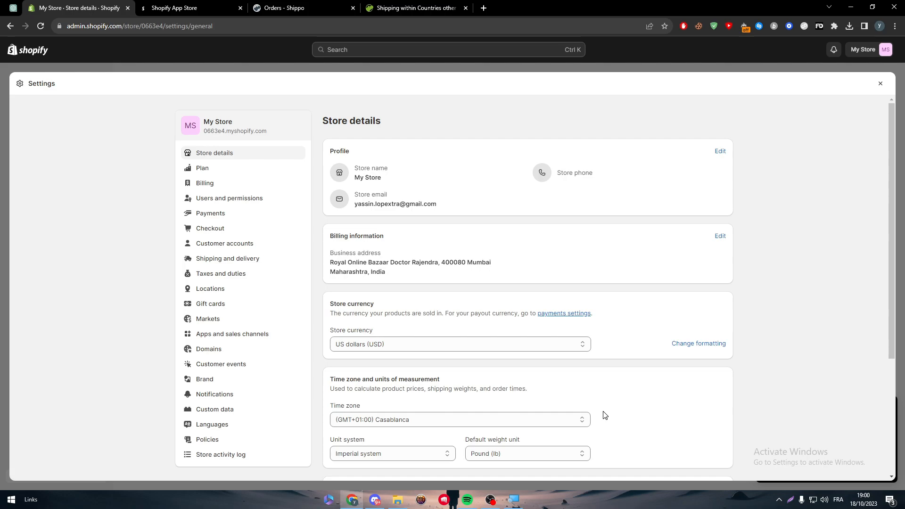
mouse_move(574, 412)
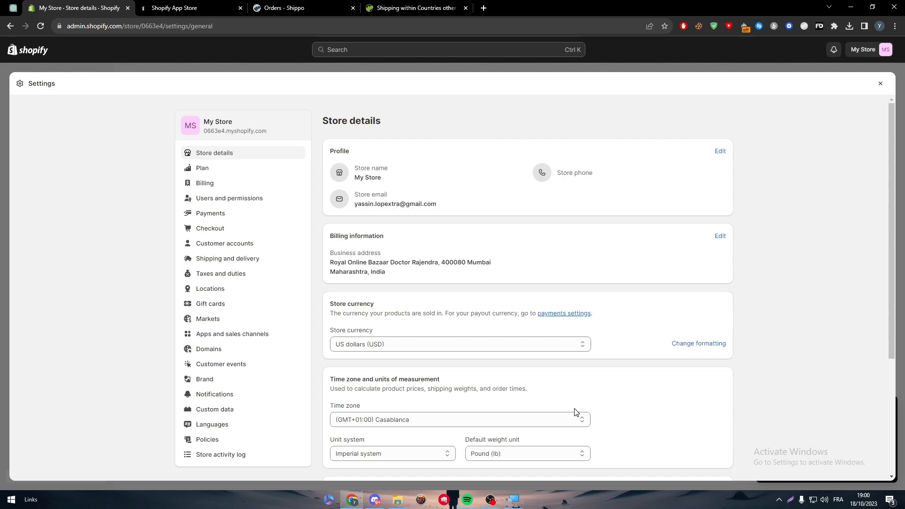
mouse_move(565, 408)
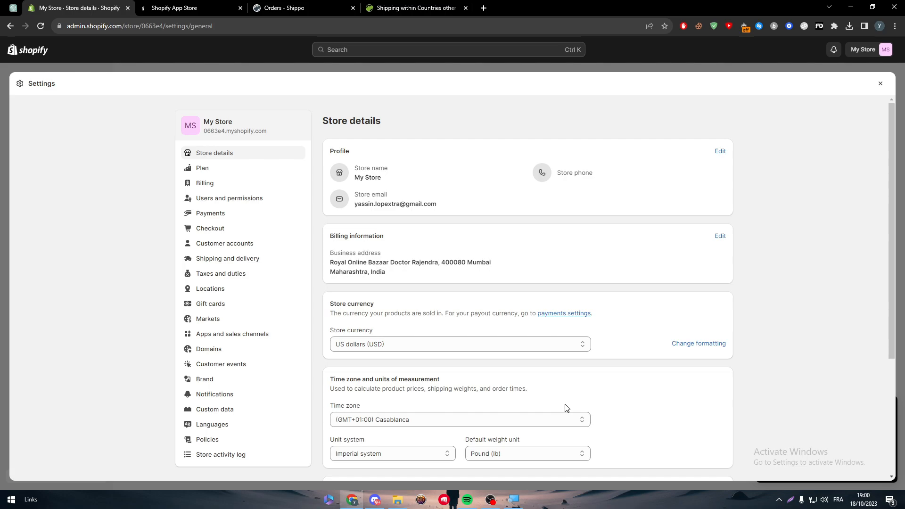
mouse_move(521, 398)
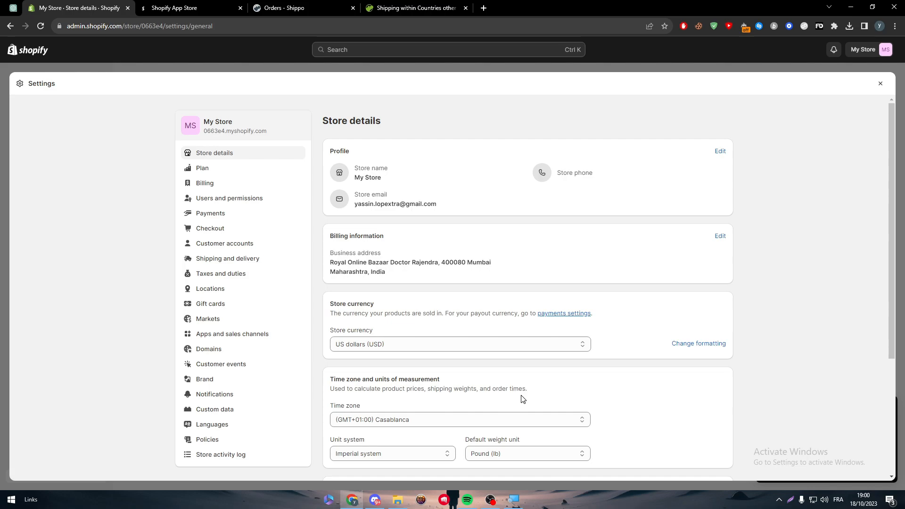